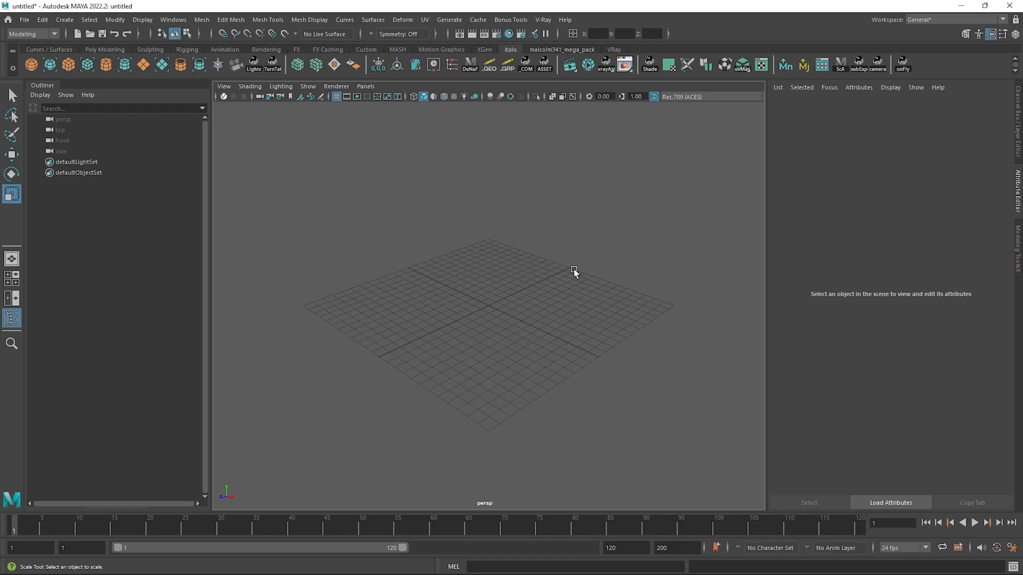
mouse_move(184, 156)
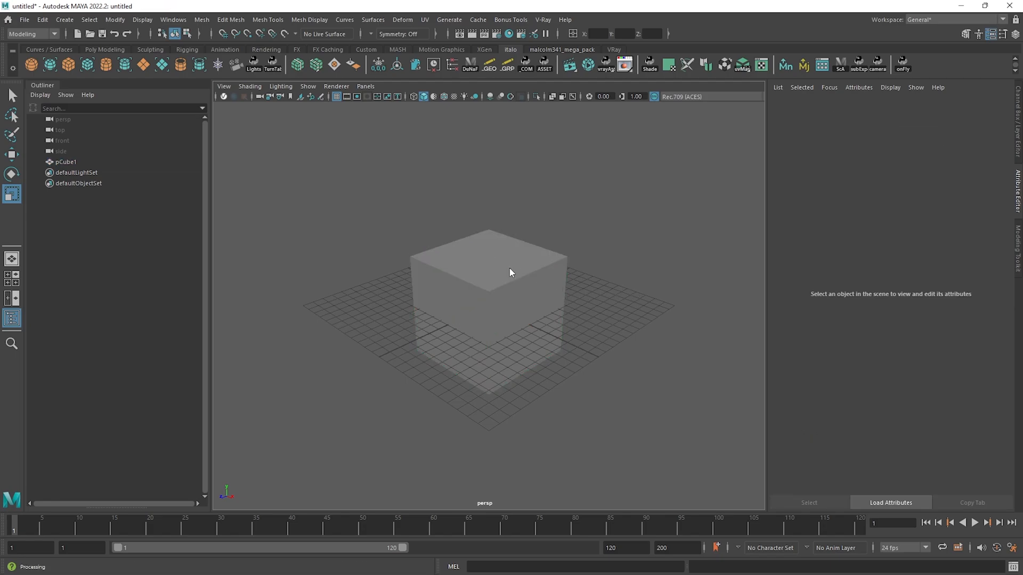
Extrude the cube's top face upward to double its height, then return to object selection mode
left_click(509, 271)
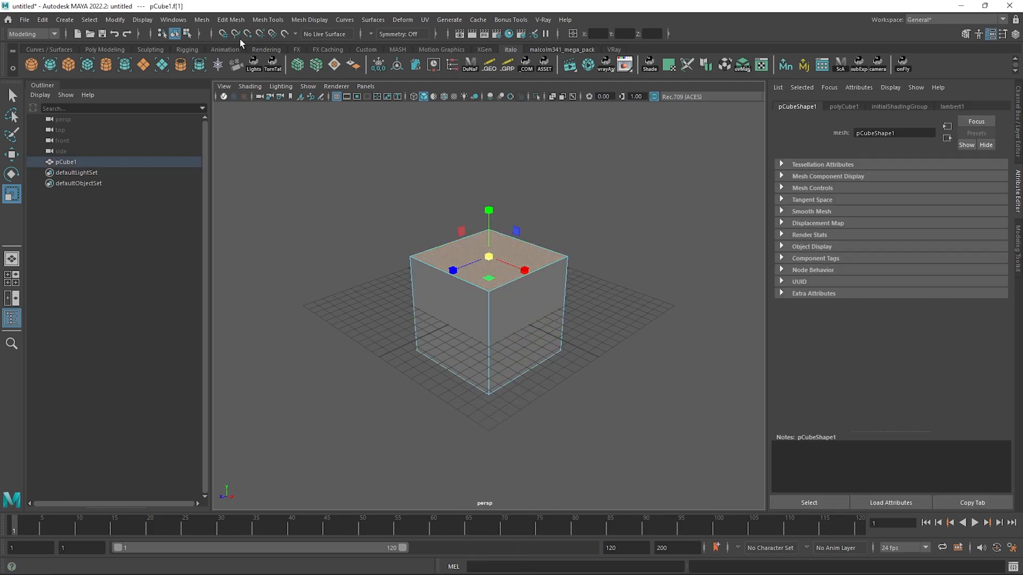
left_click(230, 19)
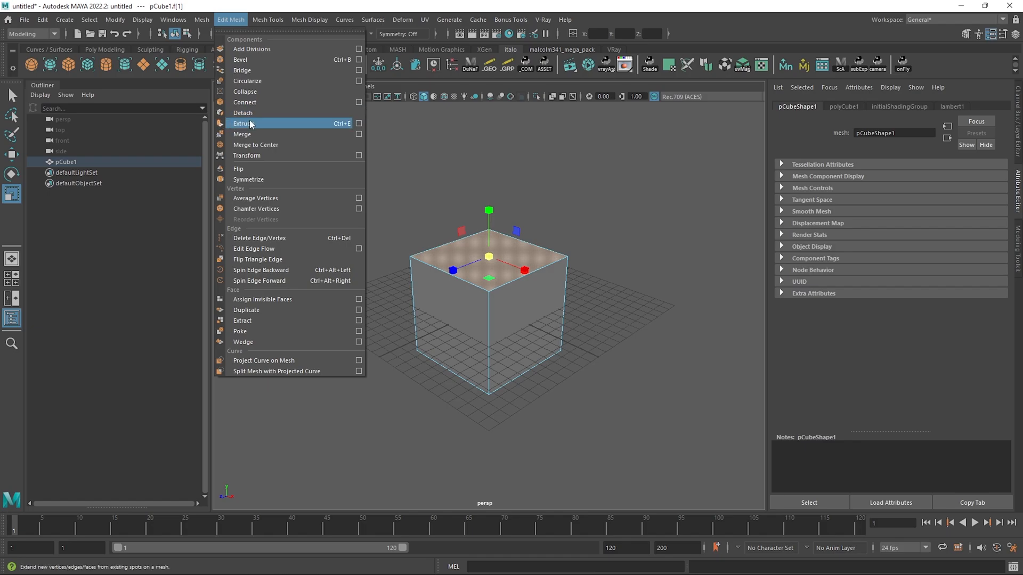
left_click(243, 123)
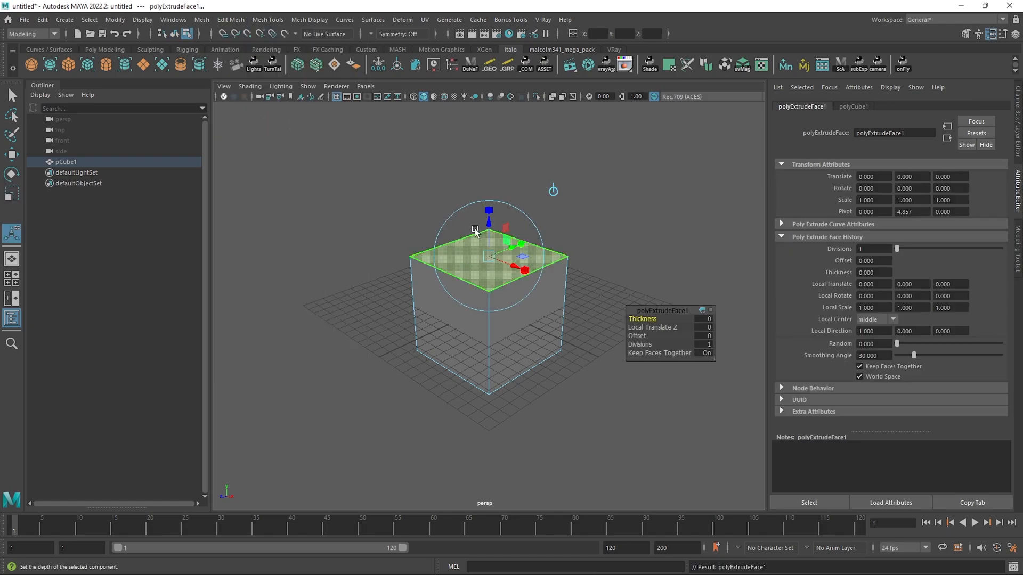
right_click(484, 254)
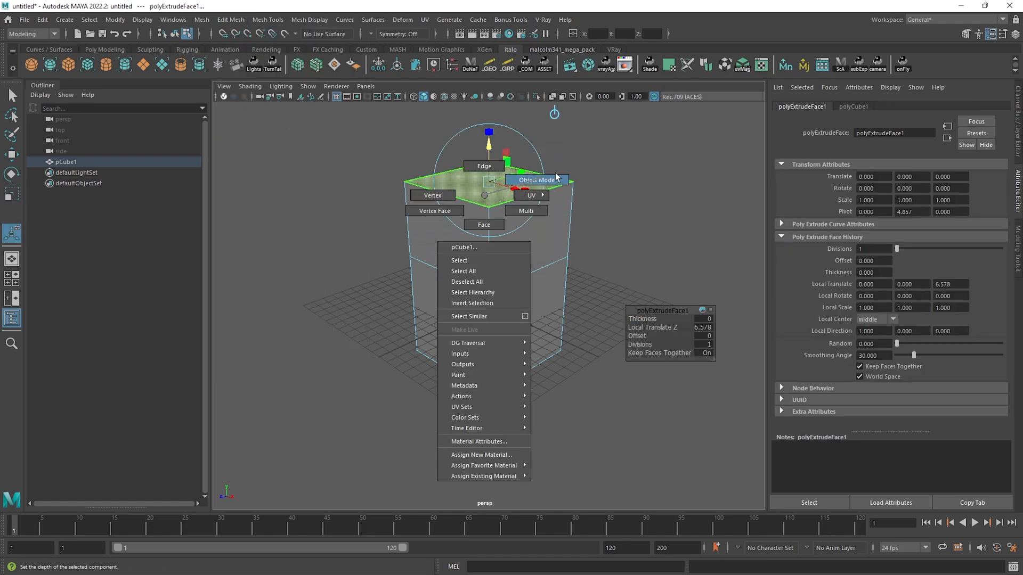
left_click(535, 180)
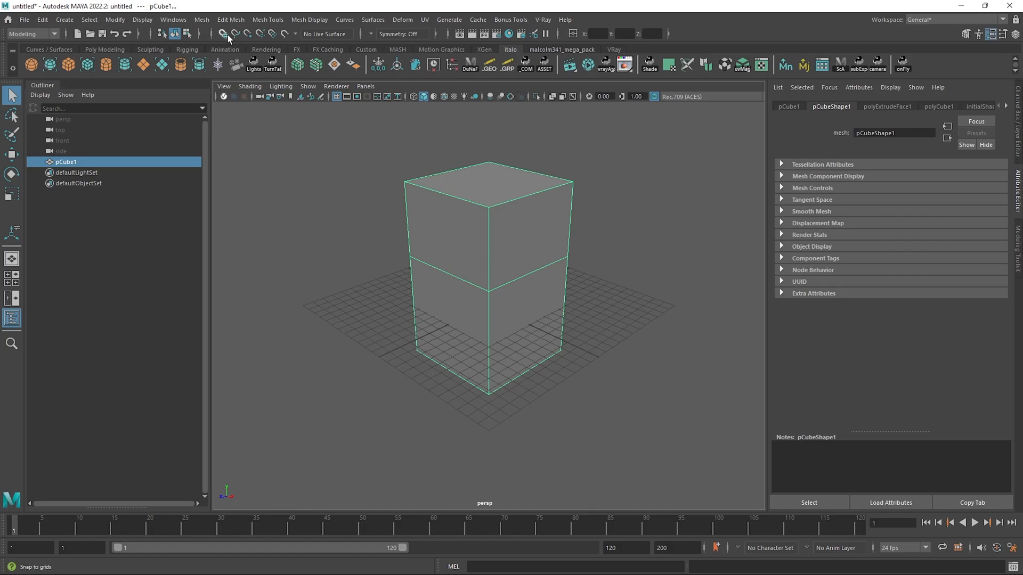
Apply Mesh > Smooth to pCube1 at one subdivision level, rounding it into a capsule
left_click(202, 19)
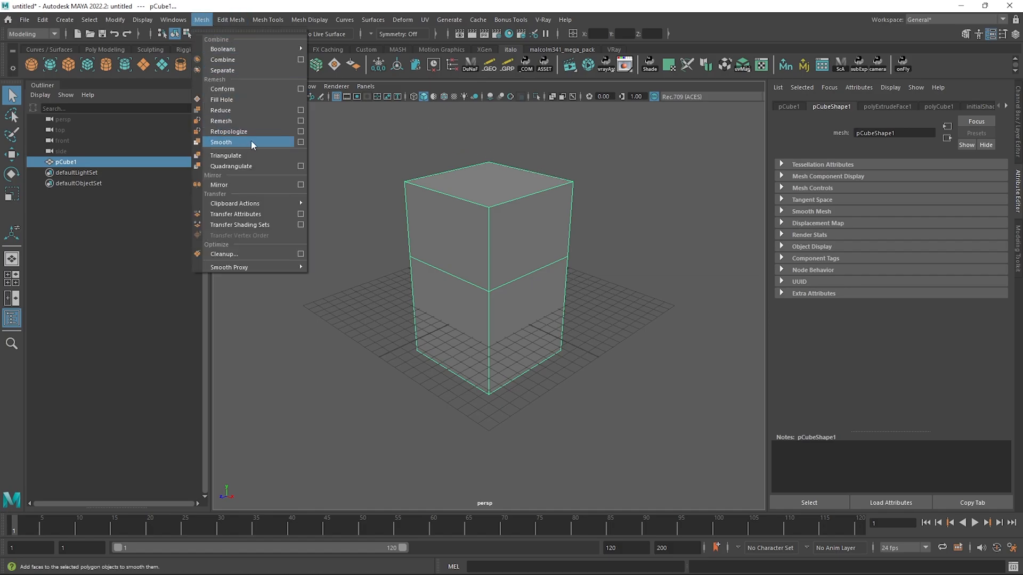
left_click(221, 141)
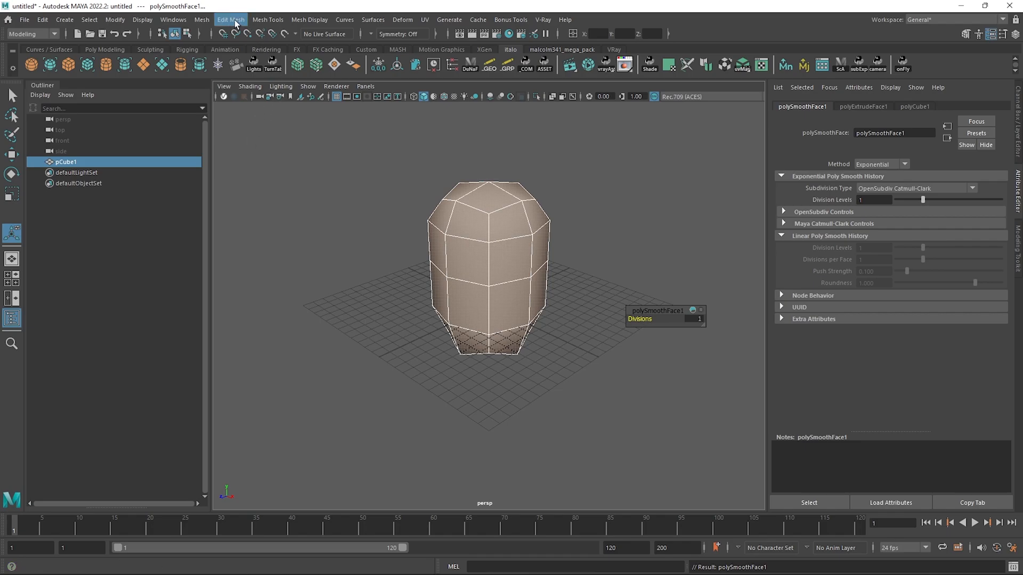
mouse_move(201, 19)
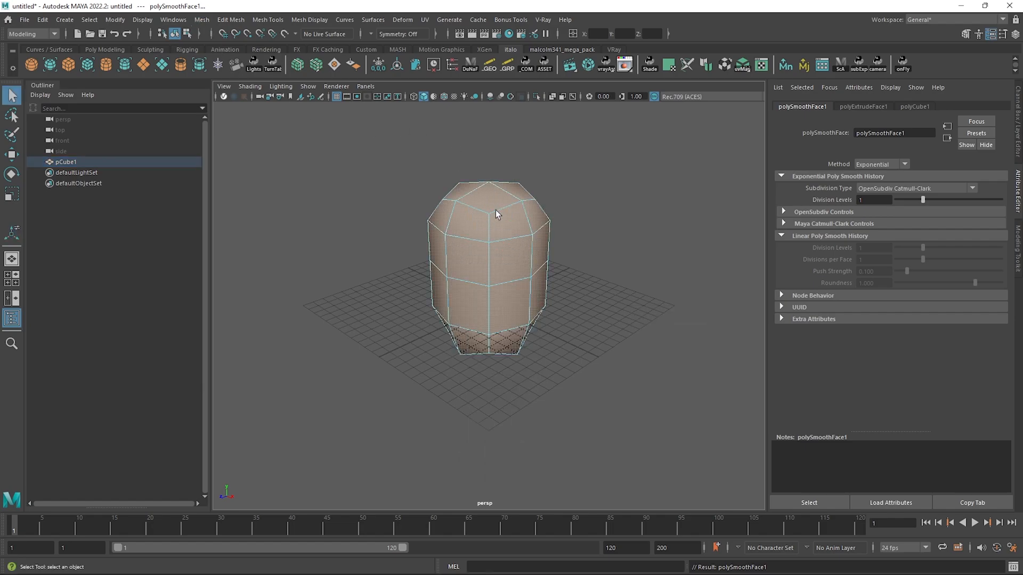
Extrude an upper face outward to grow a protruding lobe on the smoothed shape, then deselect it
left_click(502, 212)
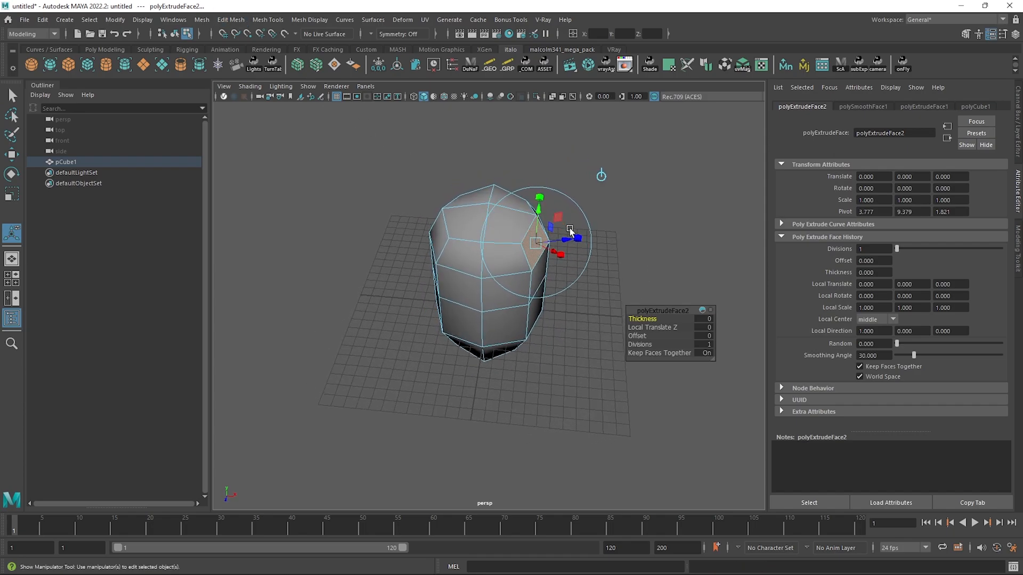
left_click_drag(574, 238, 640, 231)
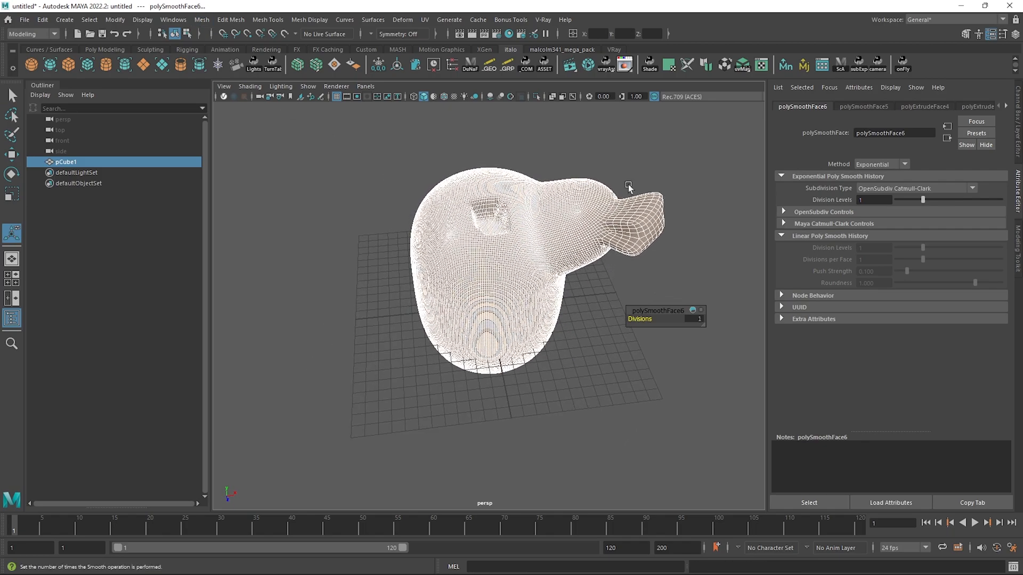
left_click(173, 19)
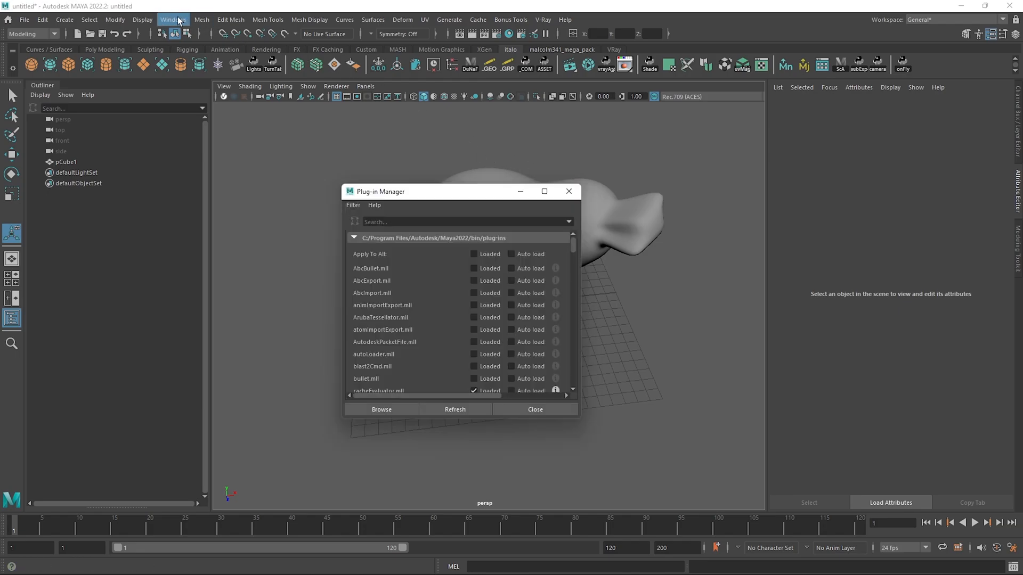
Drag the Plug-in Manager to the right so the blobby model stays visible beside it
left_click_drag(380, 191, 623, 195)
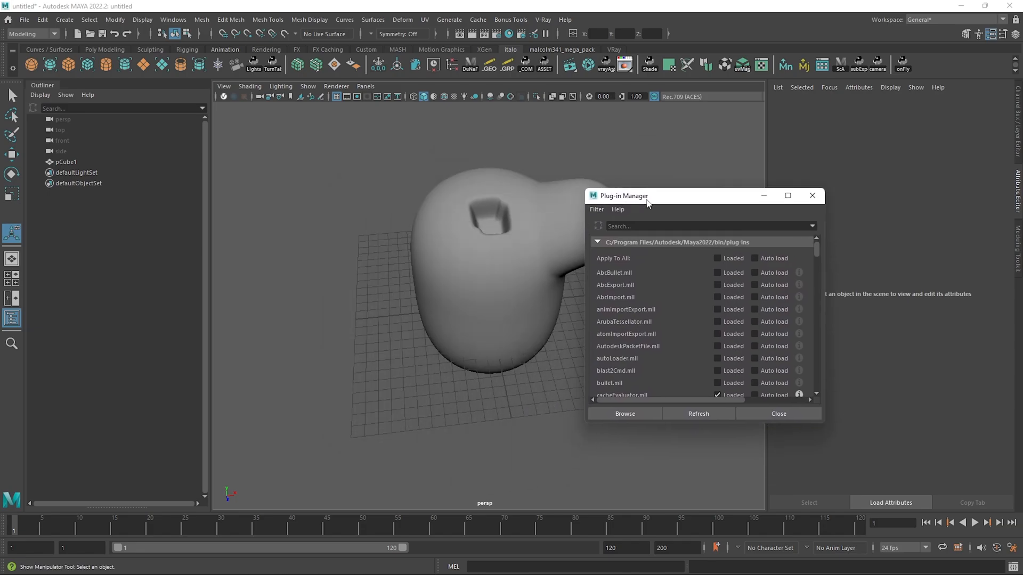